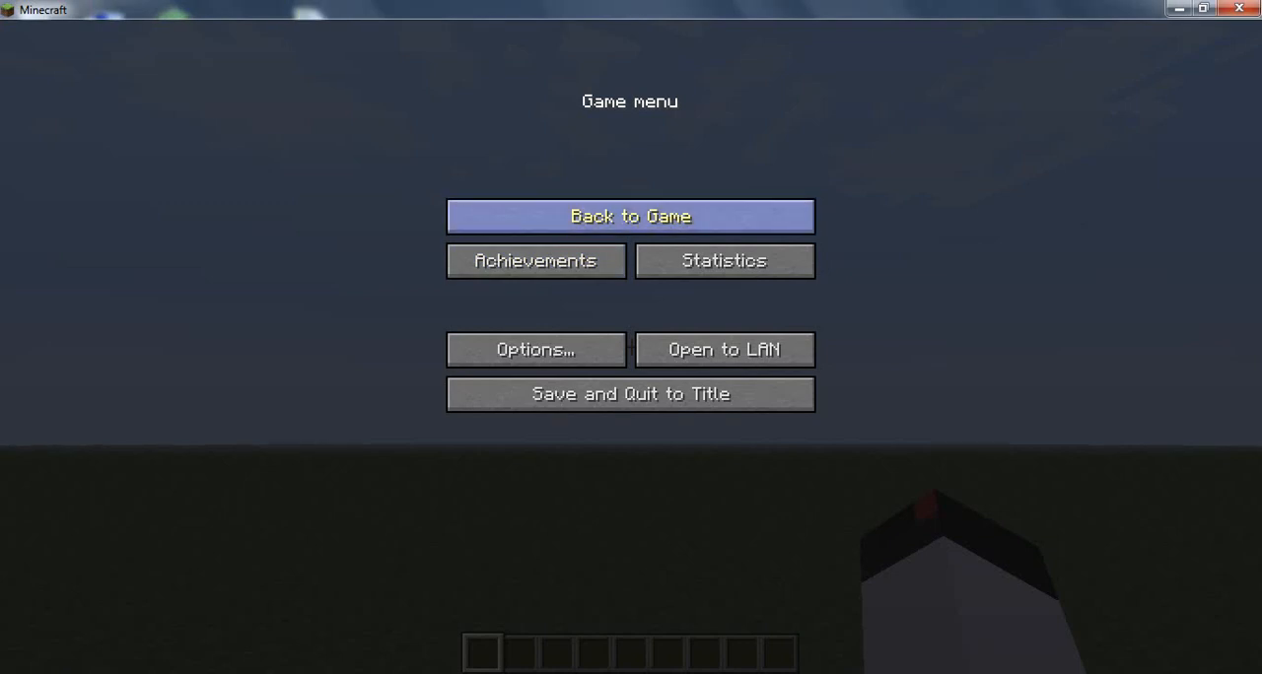
Resume the flat grassy world from the Game menu.
click(629, 214)
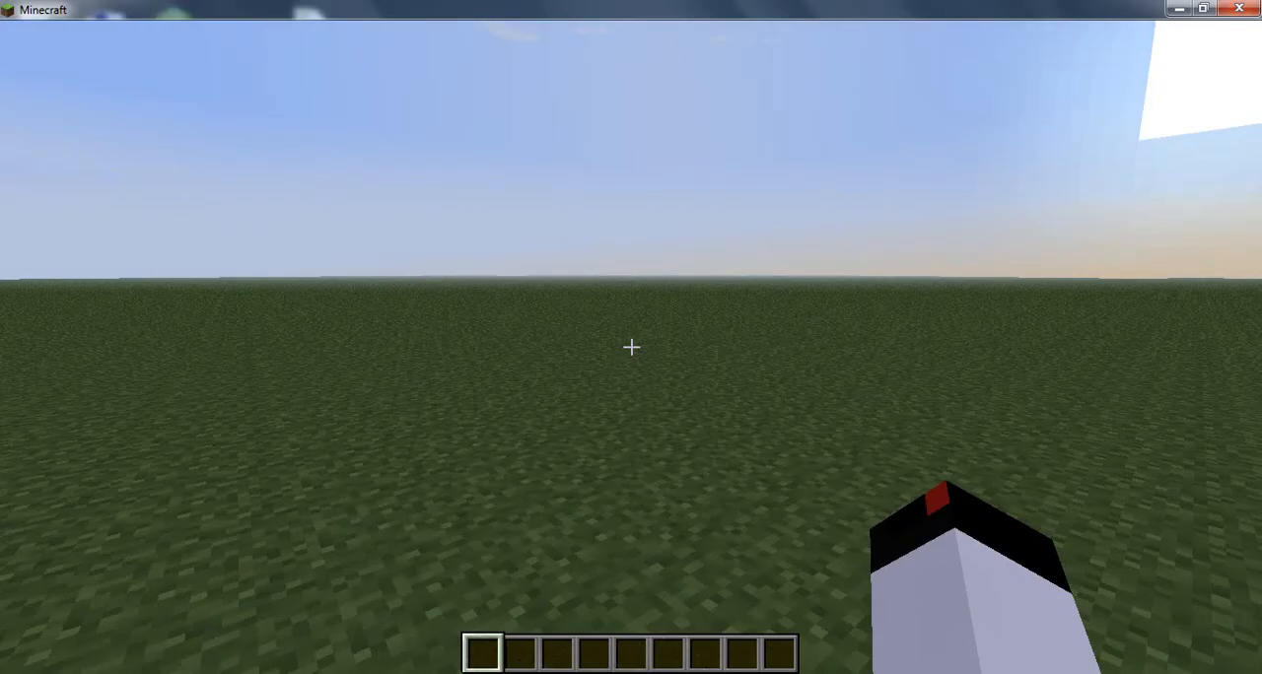
Place a row of diamond ore blocks with a gold ore block beside it.
key(e)
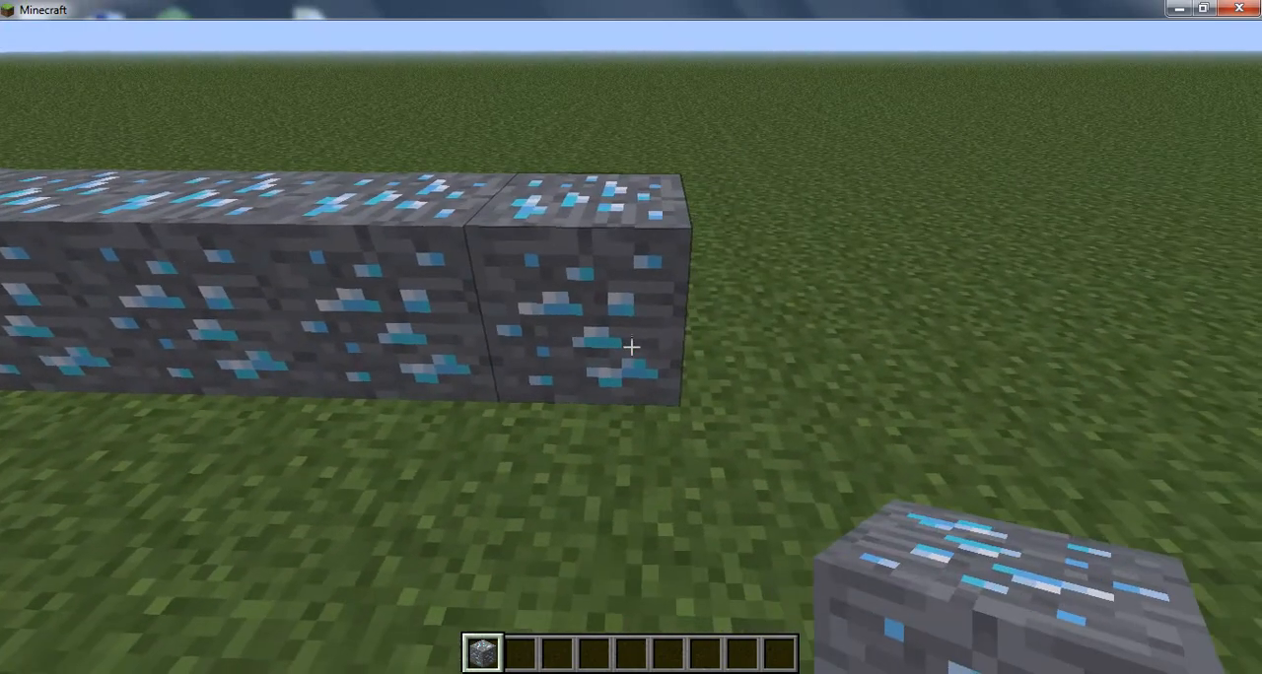
key(e)
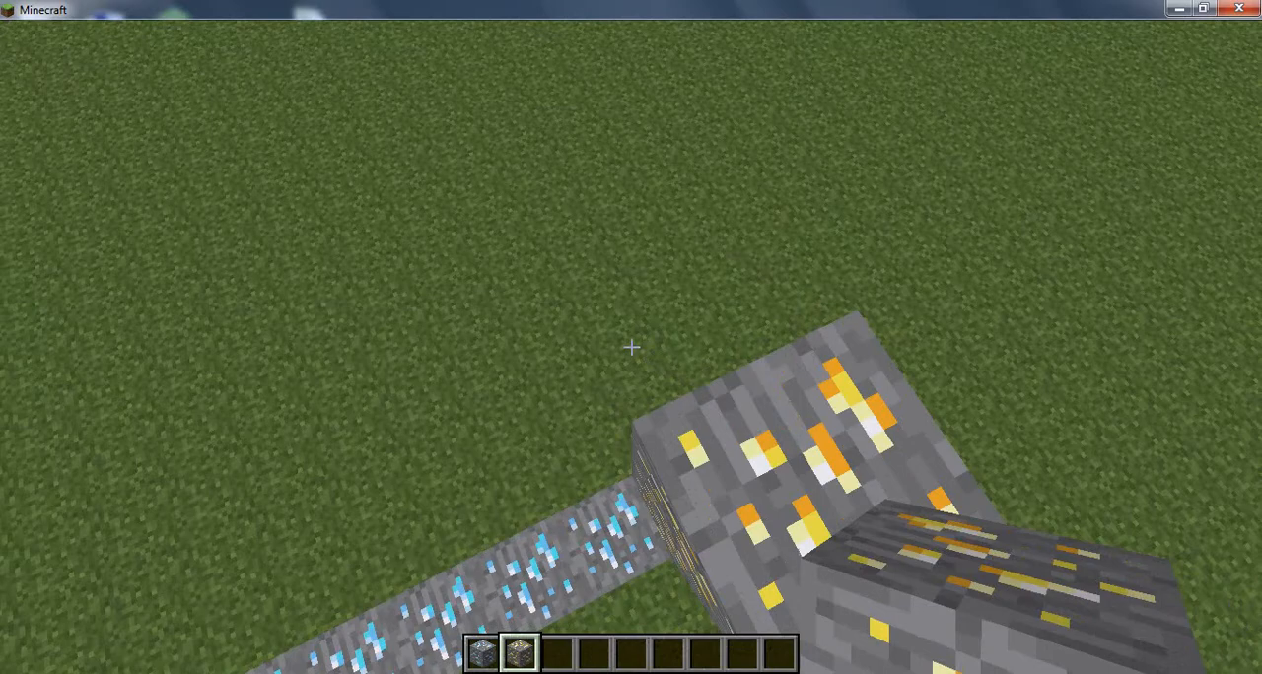
mouse_move(631, 347)
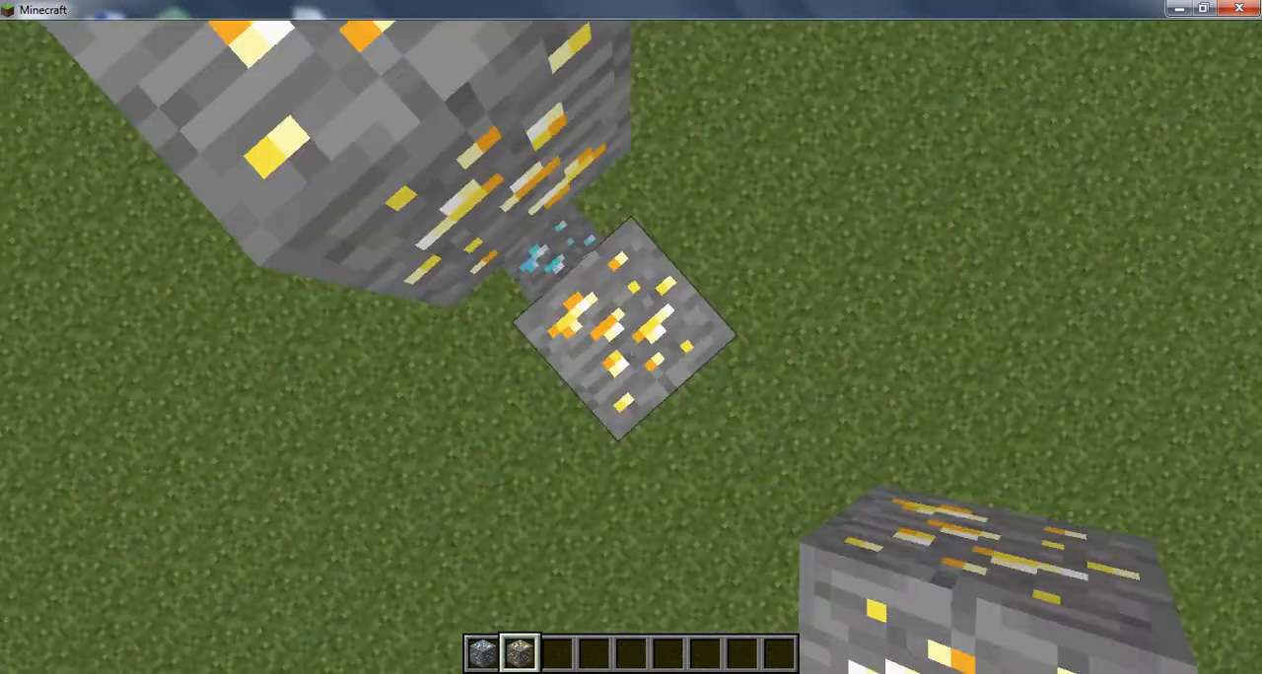
mouse_move(630, 347)
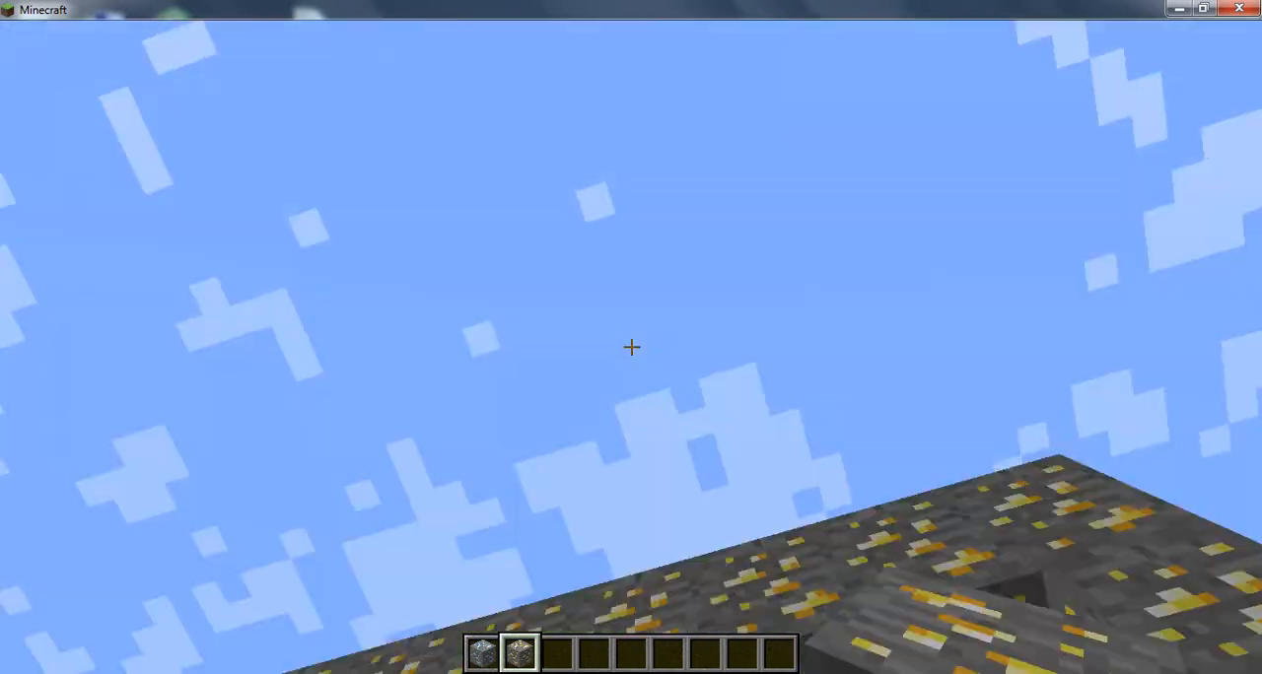
Browse the creative inventory to the Miscellaneous item category.
key(e)
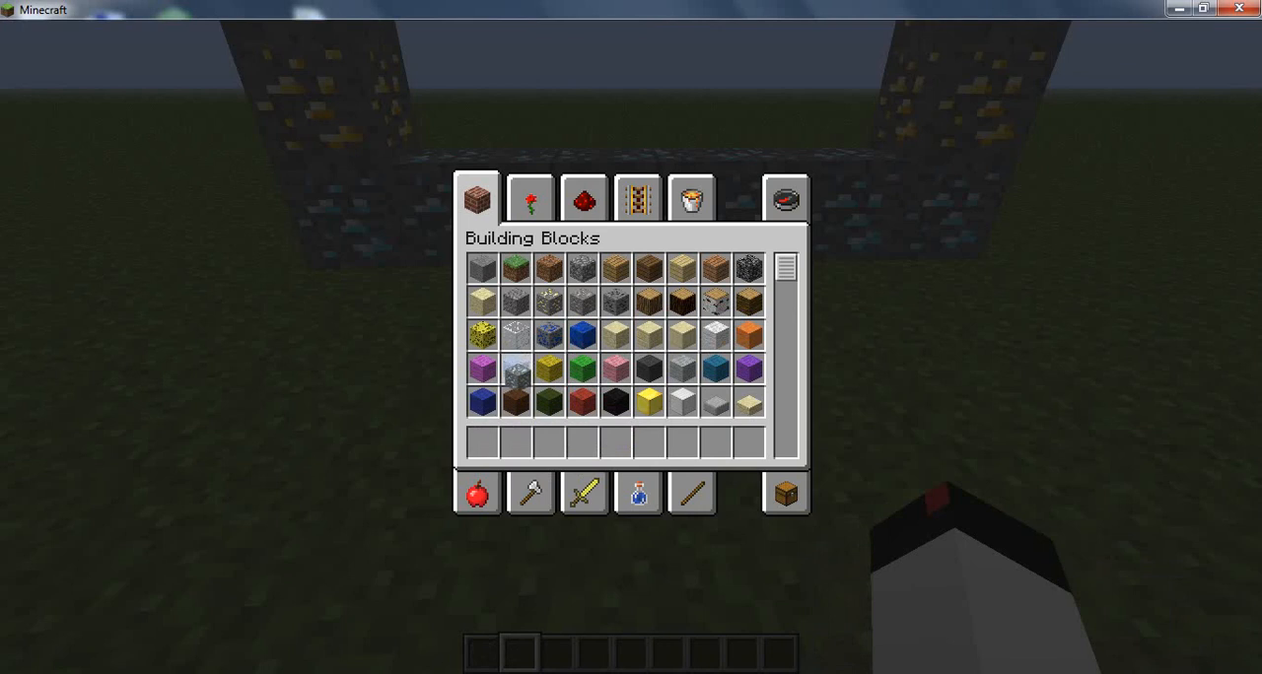
scroll(down, 3)
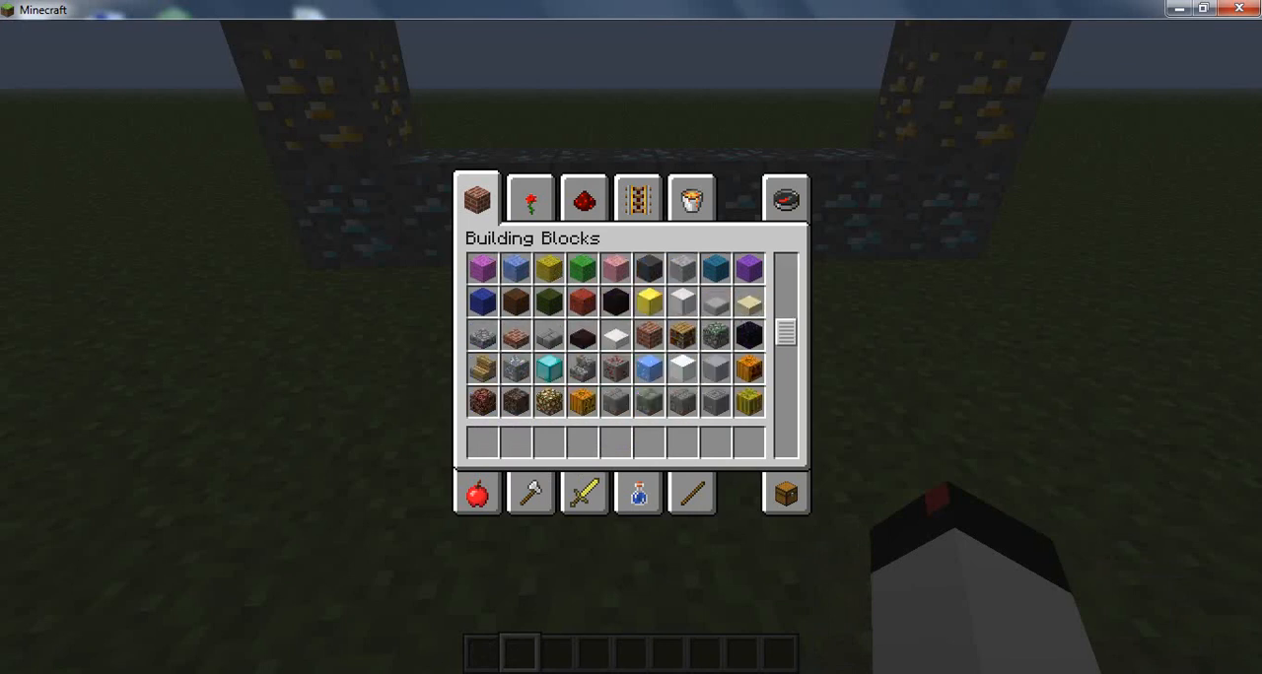
scroll(down, 3)
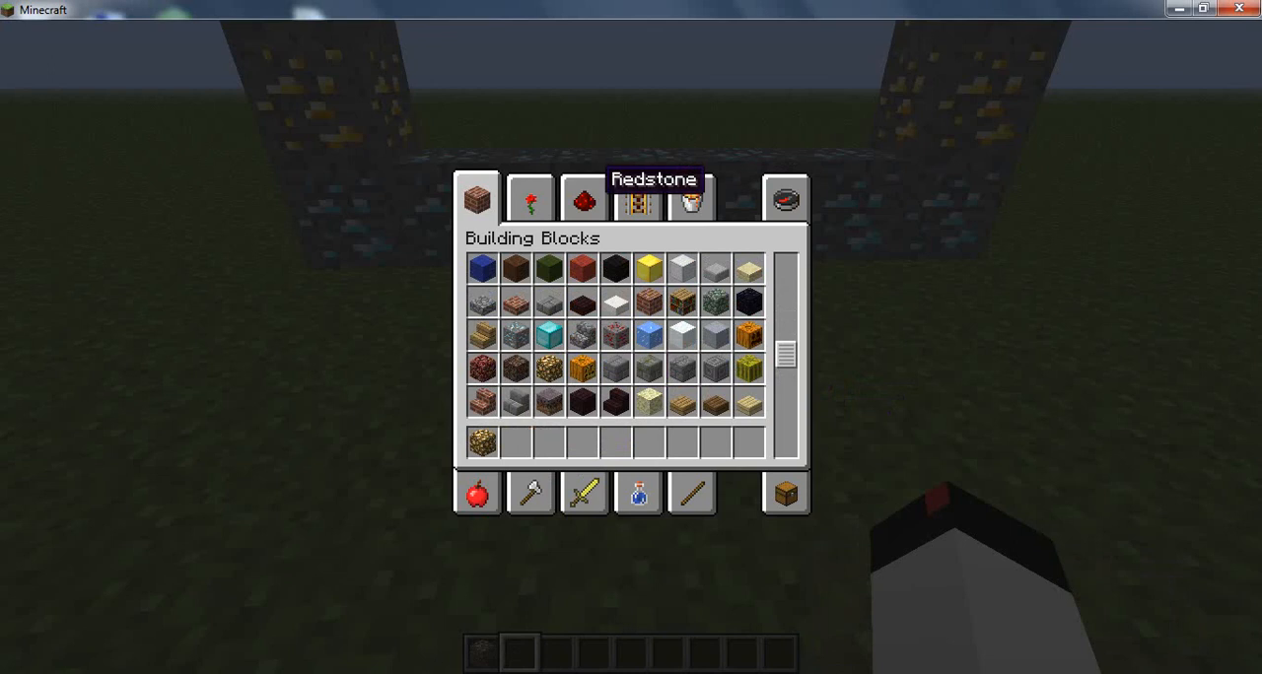
click(637, 198)
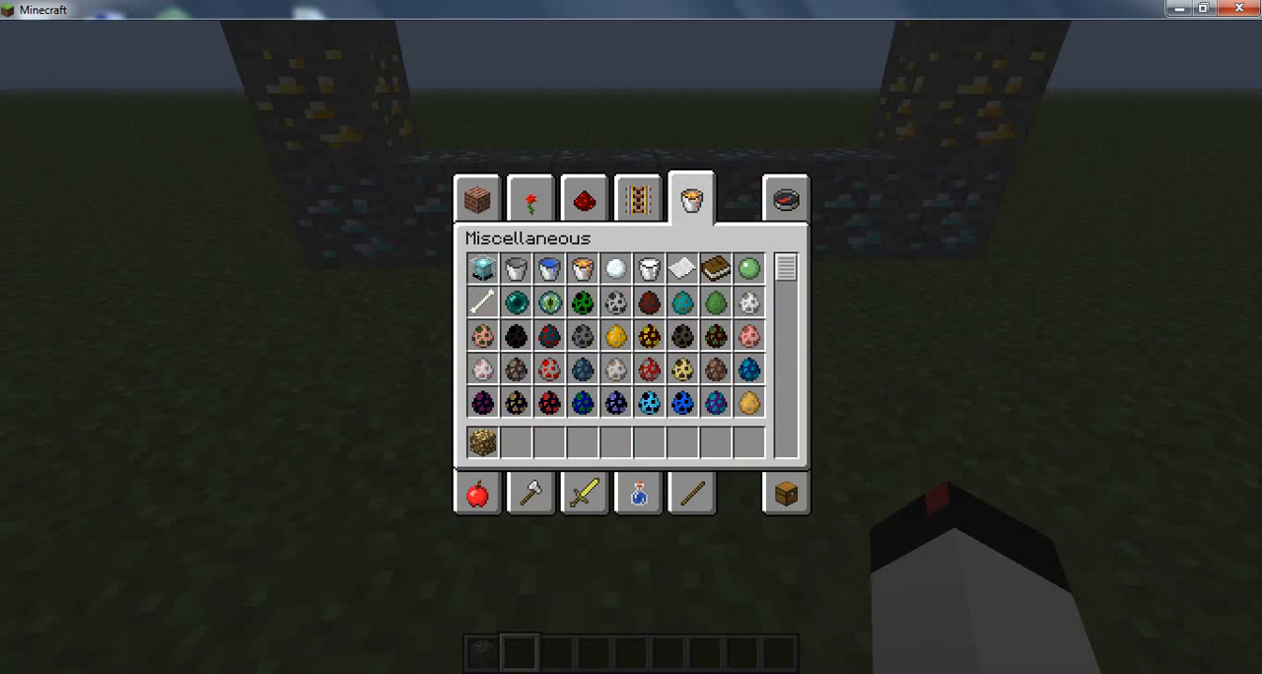
Search the creative items for 'fli' to show flint.
click(786, 200)
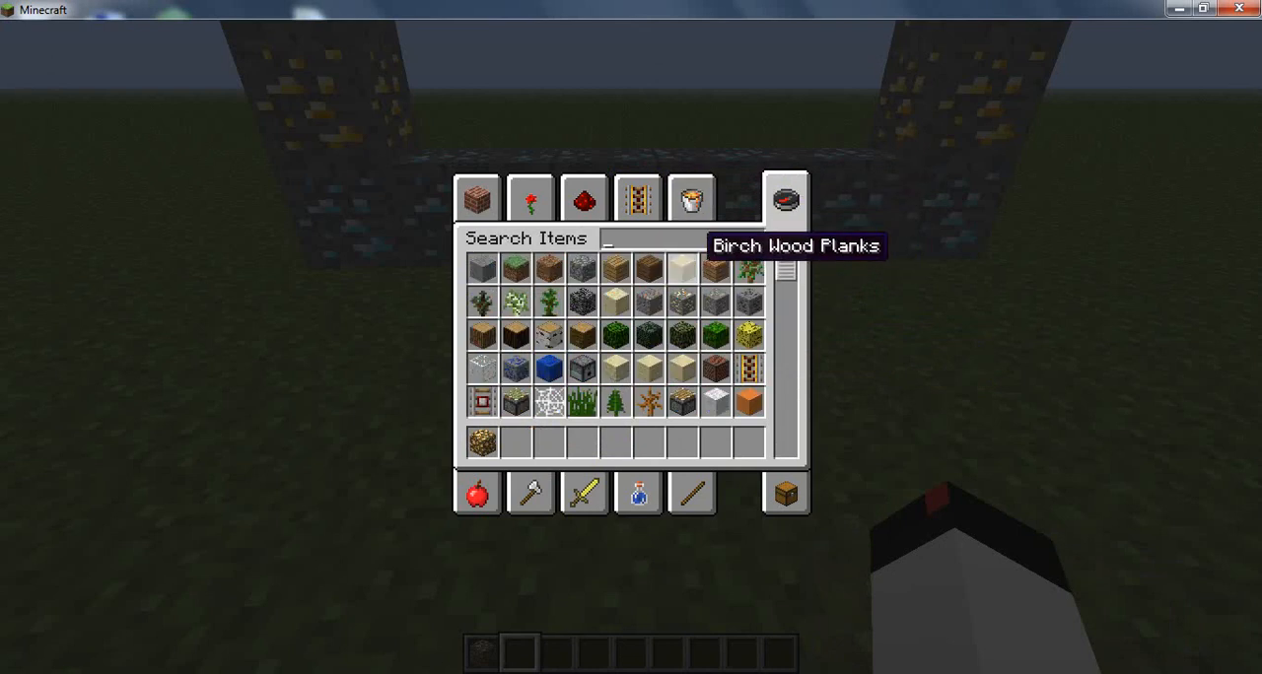
text(fli)
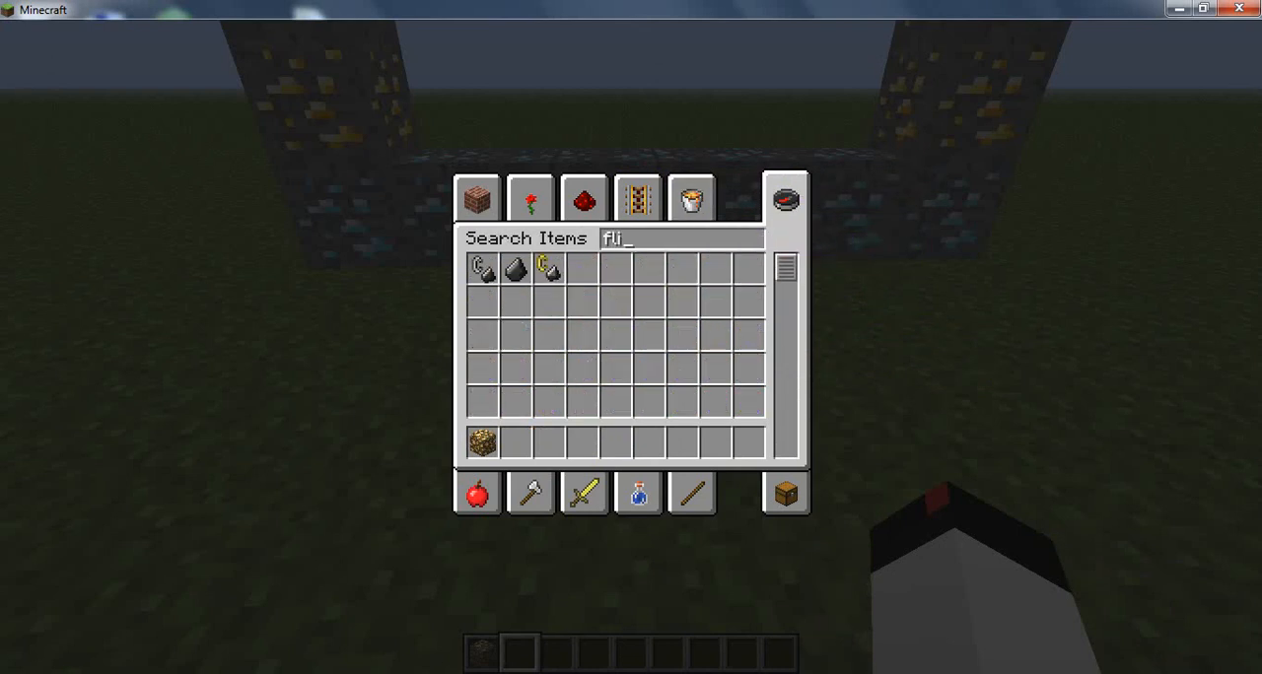